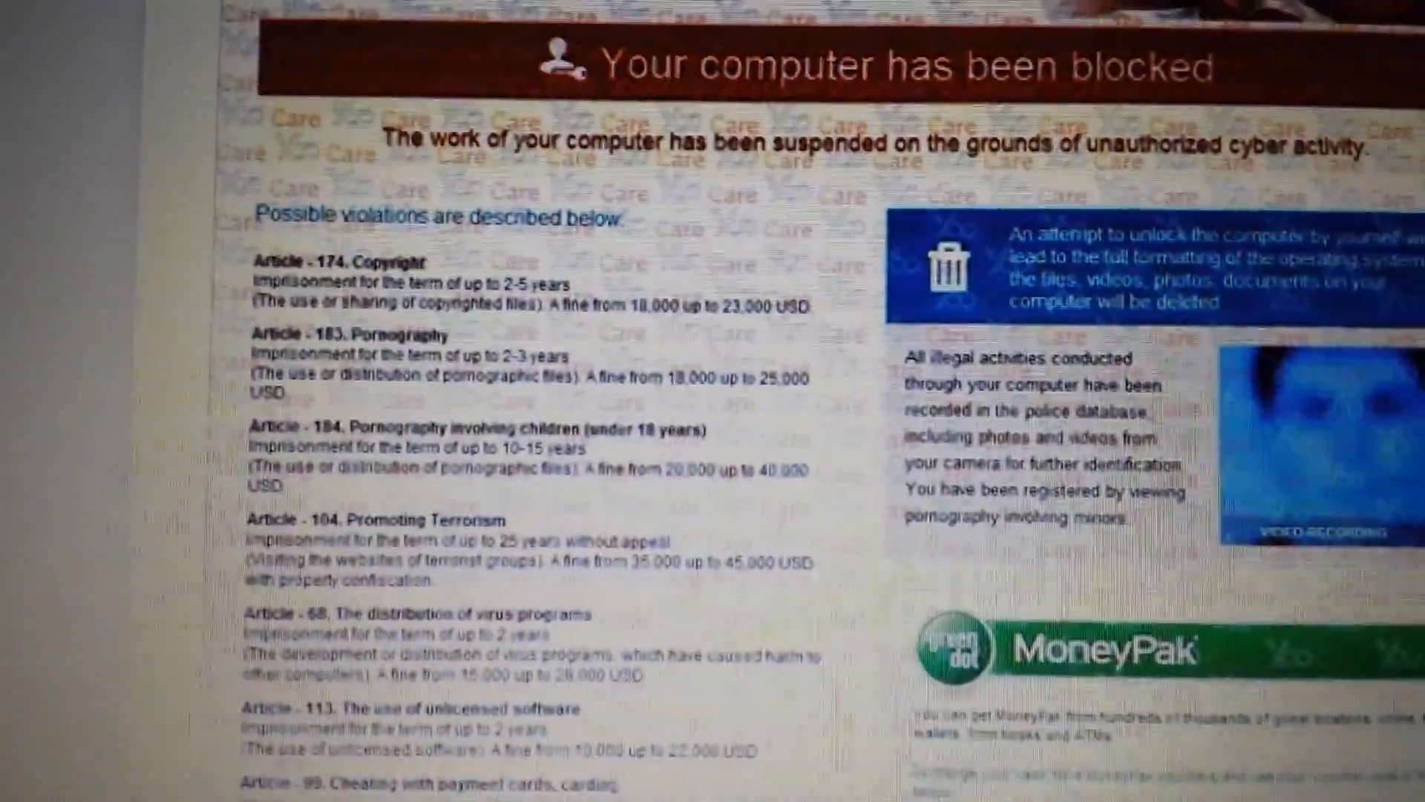
{"action": "scroll", "scroll_direction": "down", "scroll_amount": 3}
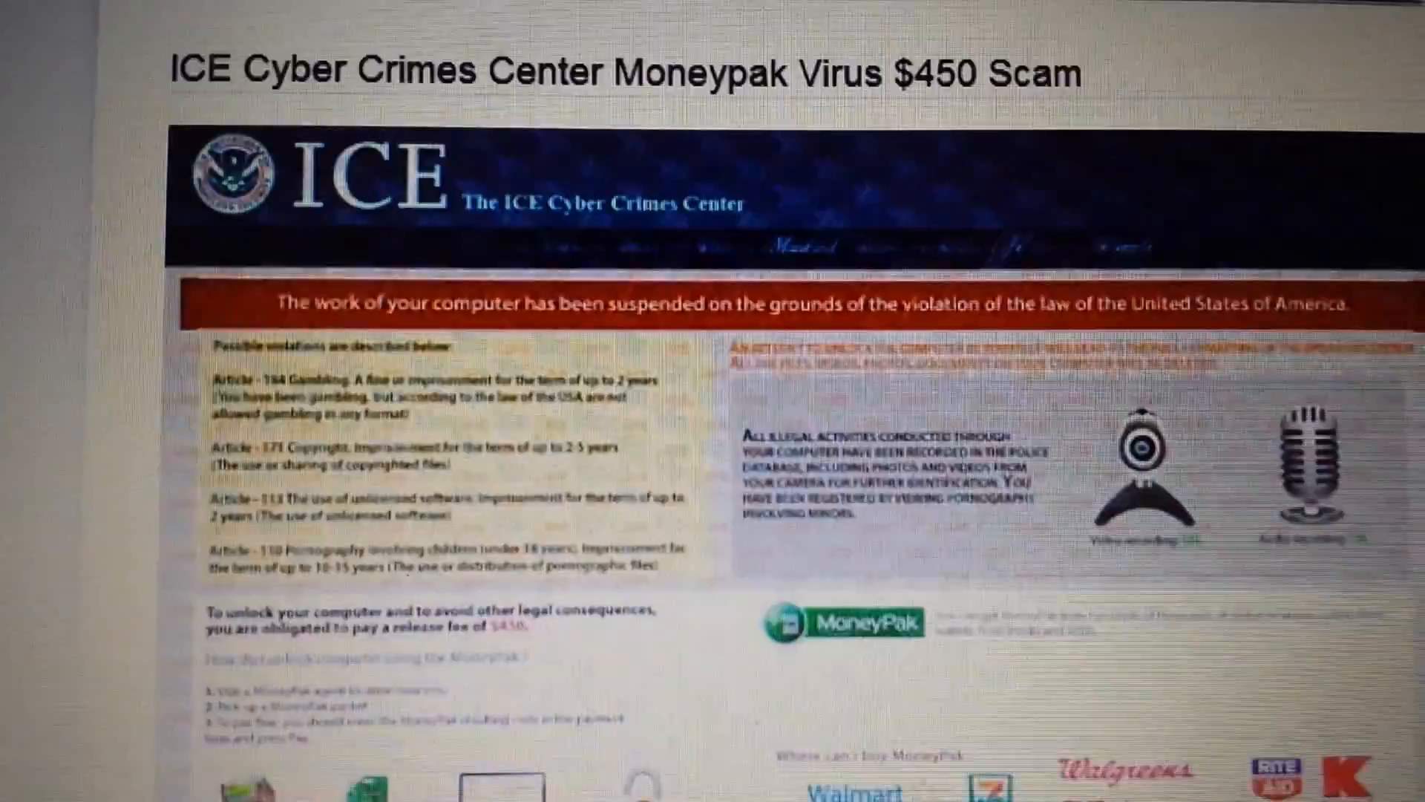
{"action": "scroll", "scroll_direction": "down", "scroll_amount": 3}
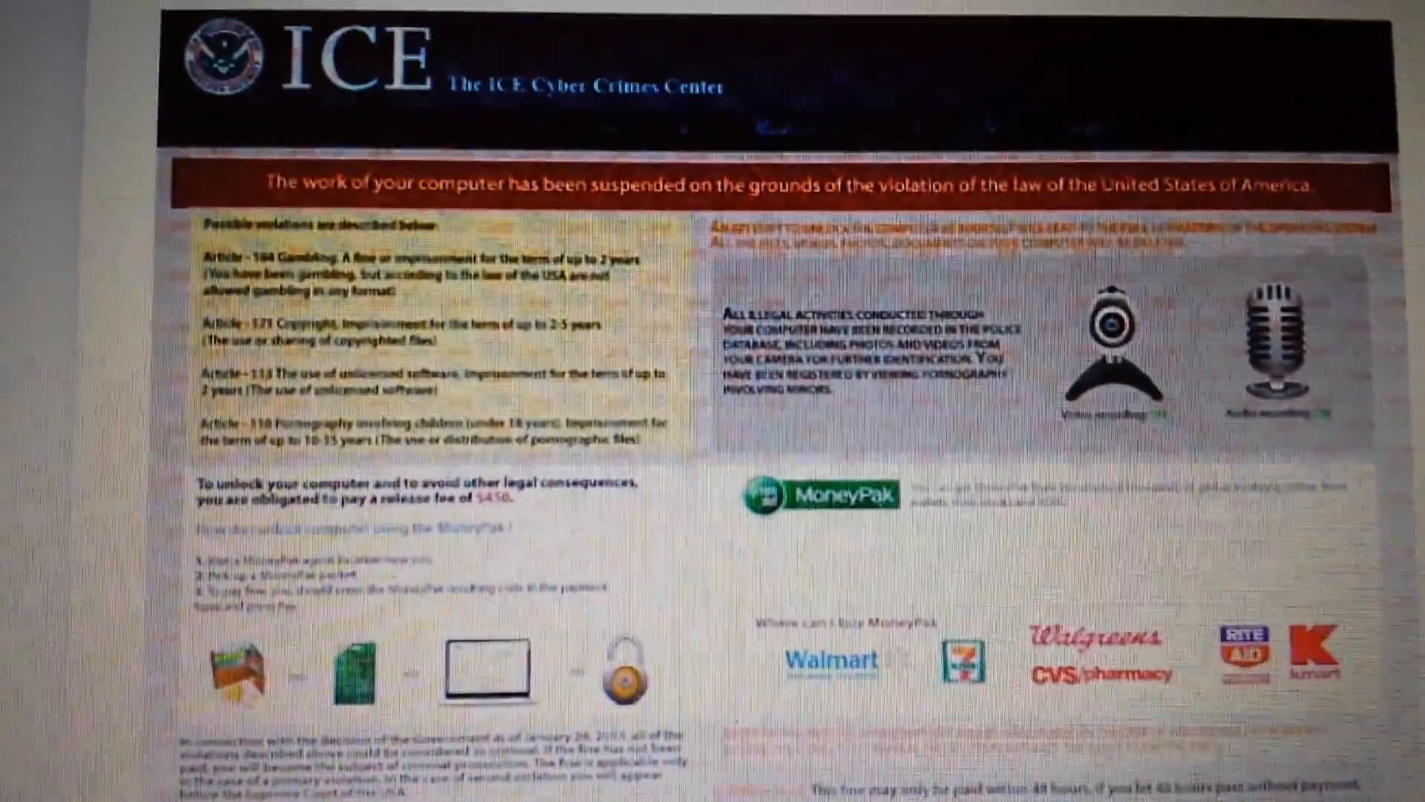